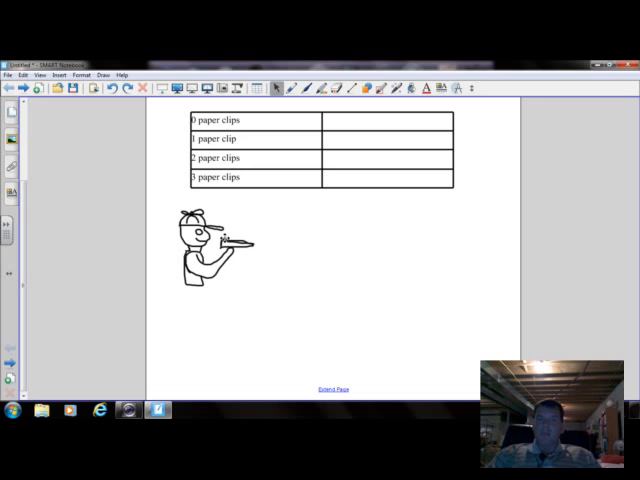
# Fly the paper airplane from the figure and enter the 0-clip distance in meters.
pyautogui.moveTo(232, 236); pyautogui.dragTo(280, 258)
pyautogui.write('3')
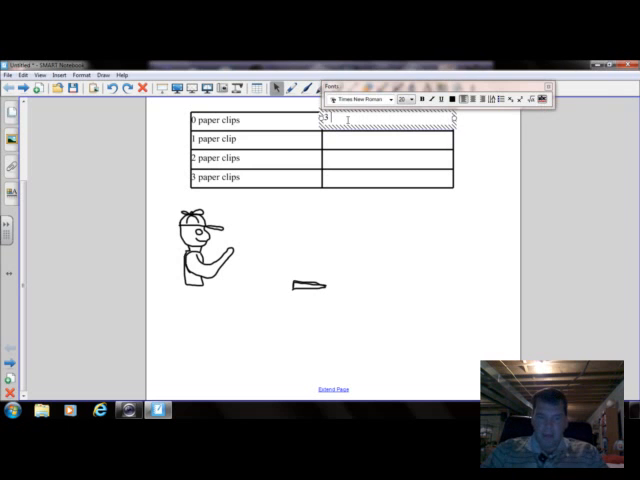
pyautogui.write('meters')
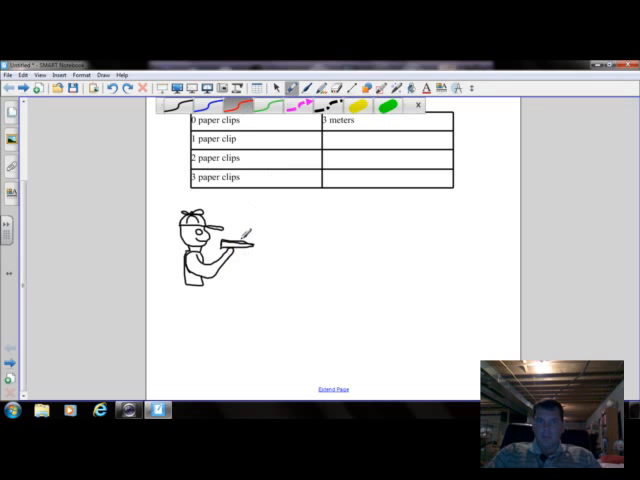
pyautogui.click(418, 106)
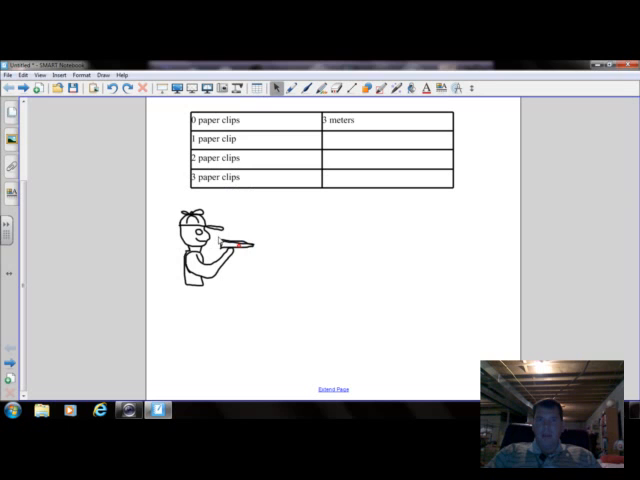
# Launch the airplane again and enter the 1-clip row's distance in meters.
pyautogui.click(236, 240)
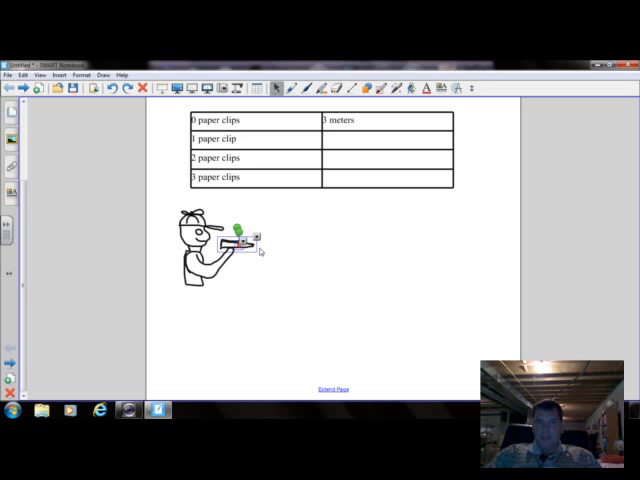
pyautogui.moveTo(236, 244); pyautogui.dragTo(336, 280)
pyautogui.write('5')
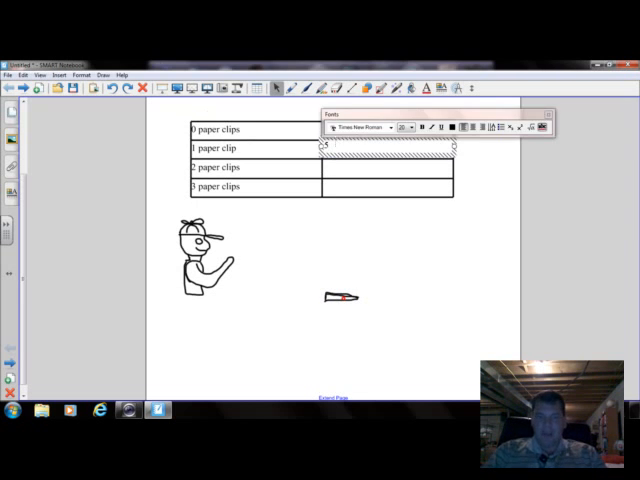
pyautogui.write('meters')
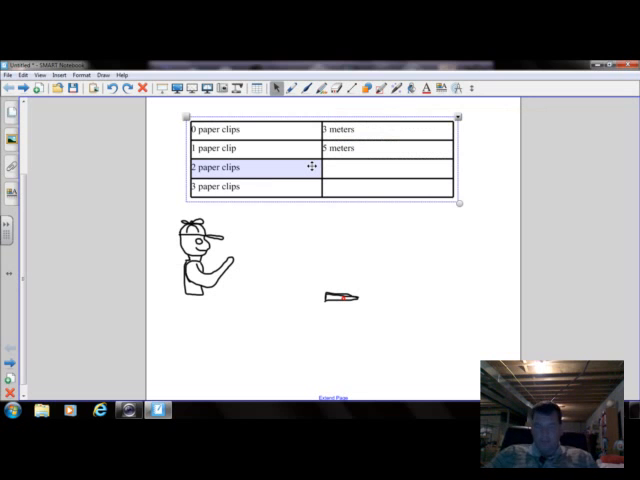
pyautogui.moveTo(348, 224)
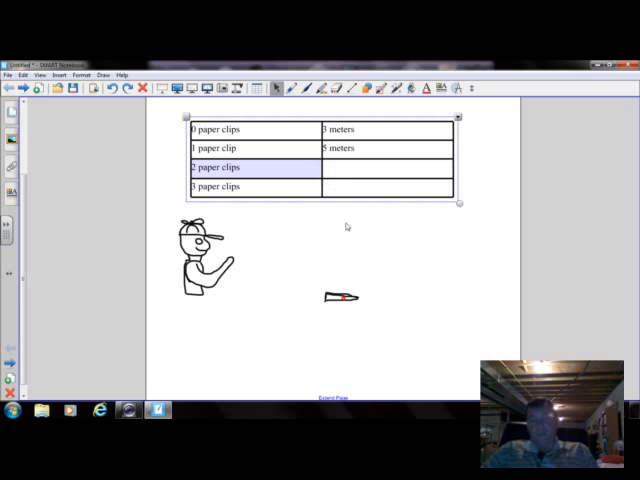
pyautogui.moveTo(318, 290)
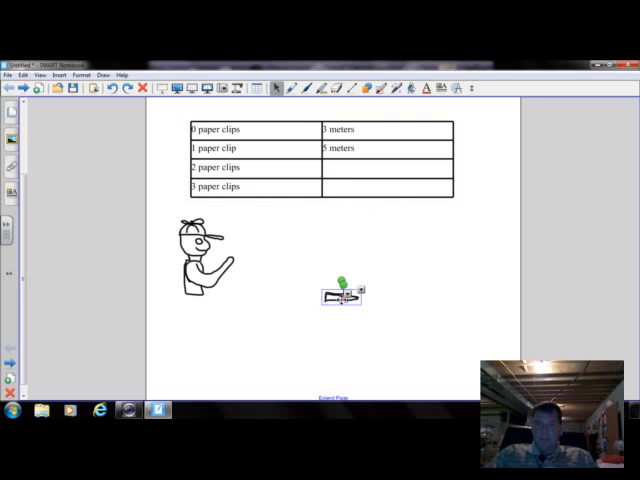
# Land the airplane at new spots along the floor and fill the 2- and 3-clip distances in meters.
pyautogui.moveTo(342, 292); pyautogui.dragTo(236, 252)
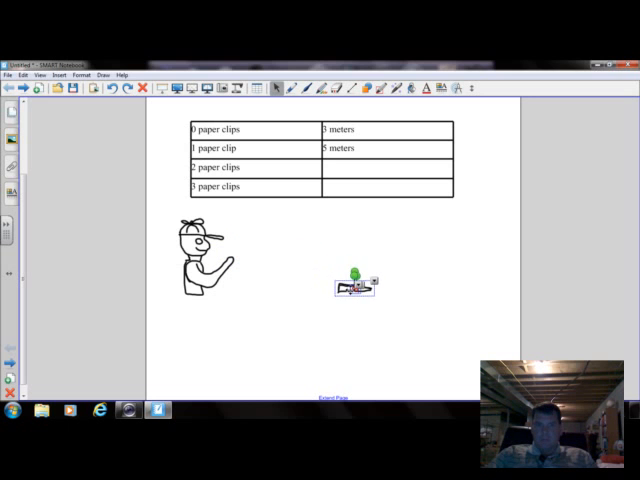
pyautogui.moveTo(356, 284); pyautogui.dragTo(376, 308)
pyautogui.write('8 meters')
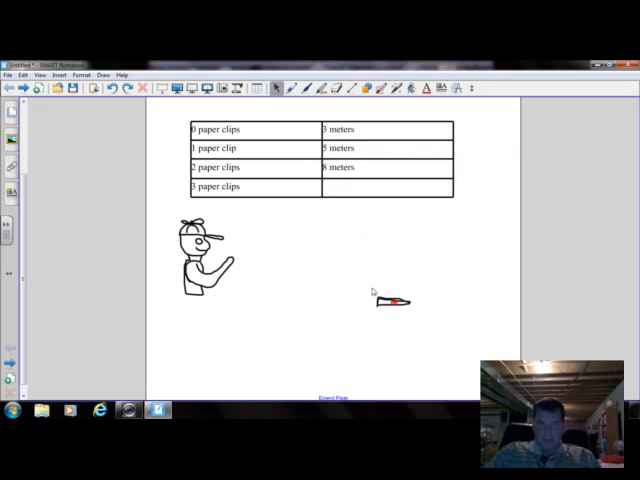
pyautogui.moveTo(390, 300); pyautogui.dragTo(360, 276)
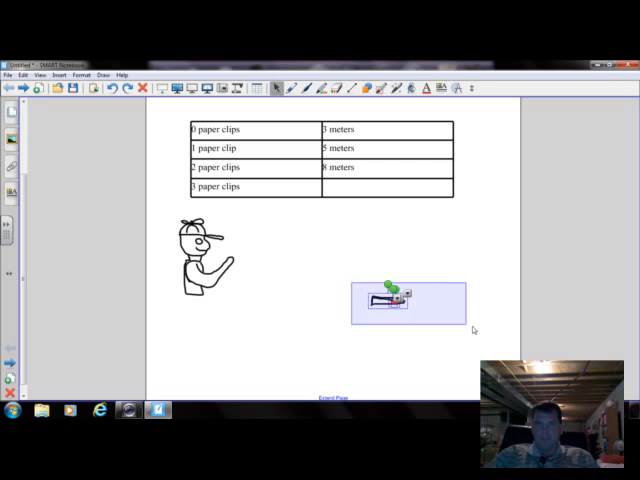
pyautogui.moveTo(404, 300); pyautogui.dragTo(236, 252)
pyautogui.write('6 m')
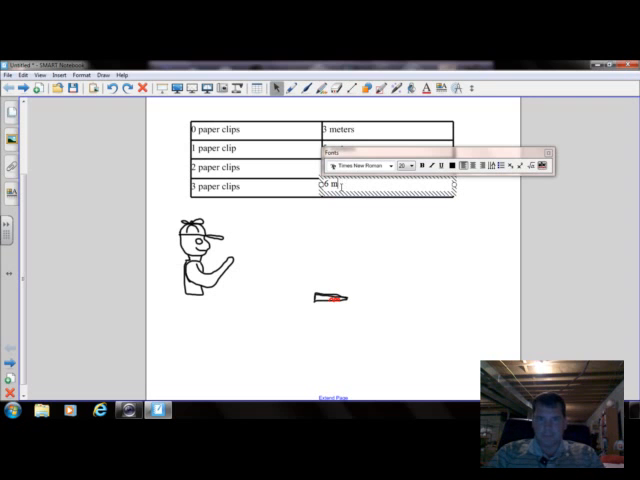
pyautogui.write('eters')
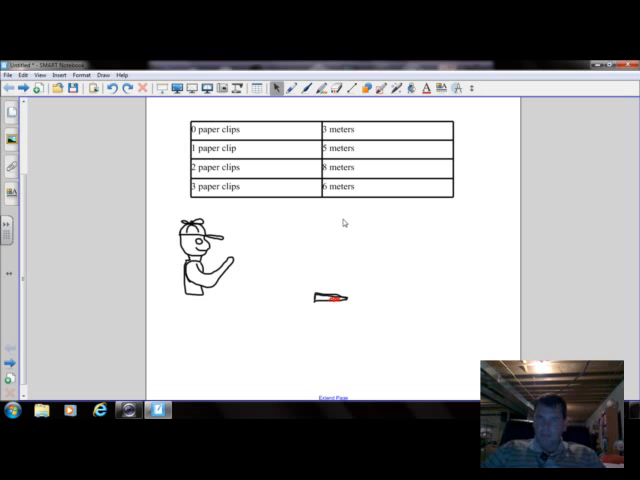
pyautogui.moveTo(336, 228)
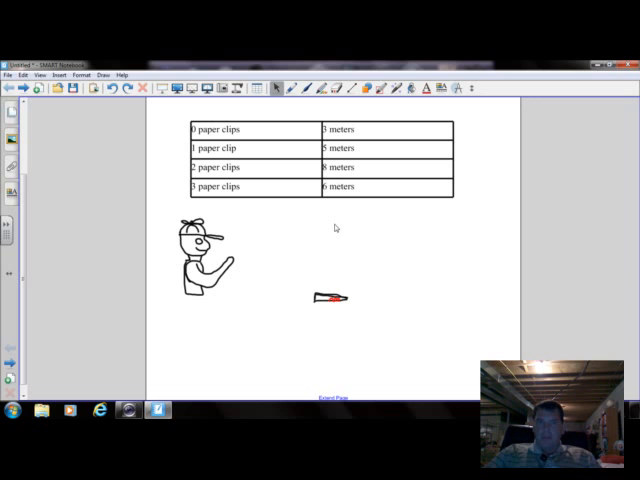
pyautogui.moveTo(296, 240)
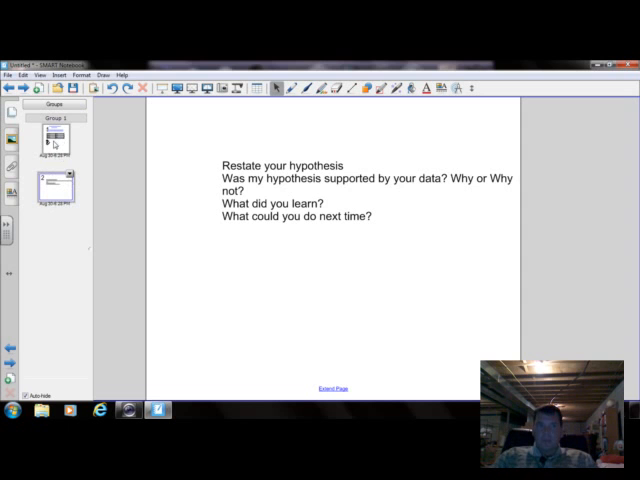
pyautogui.moveTo(142, 232)
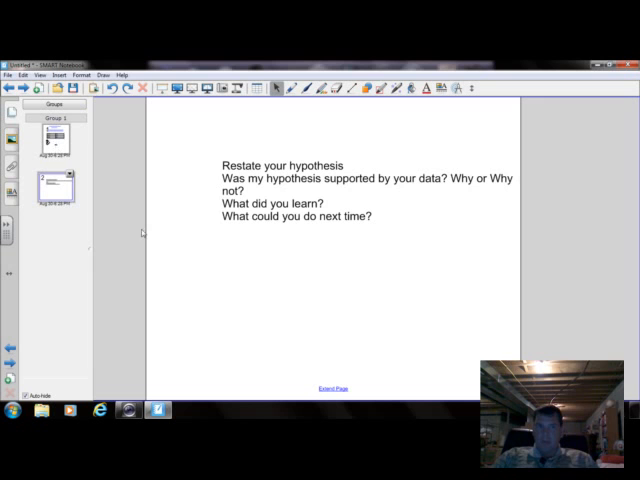
# Return to the lesson page with the table and start an empty text box under the drawing.
pyautogui.click(62, 132)
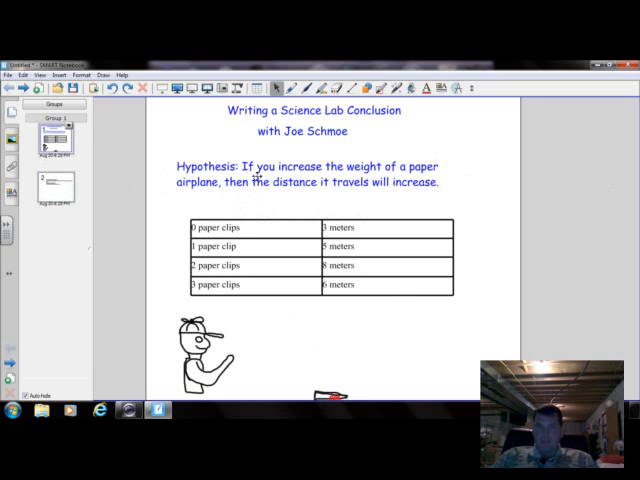
pyautogui.moveTo(412, 344)
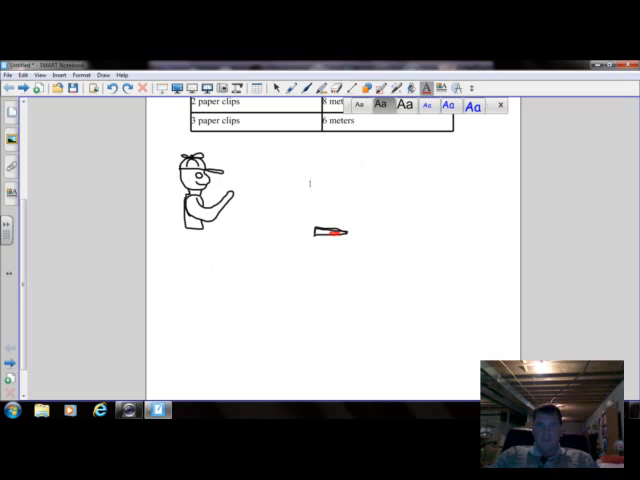
pyautogui.click(182, 272)
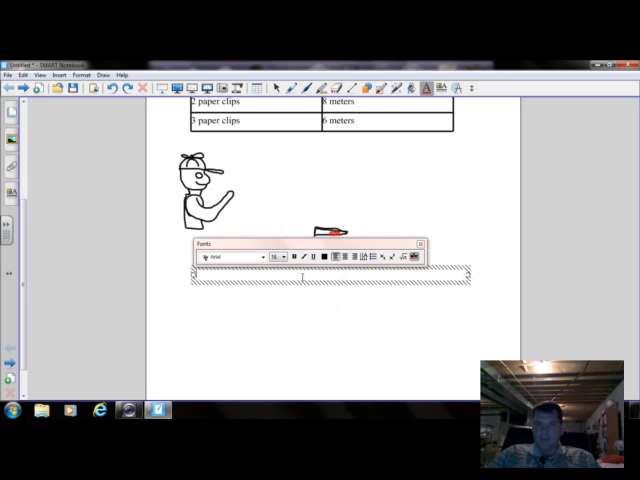
# Write that the hypothesis about the paper airplane was somewhat supported by the results.
pyautogui.write('My')
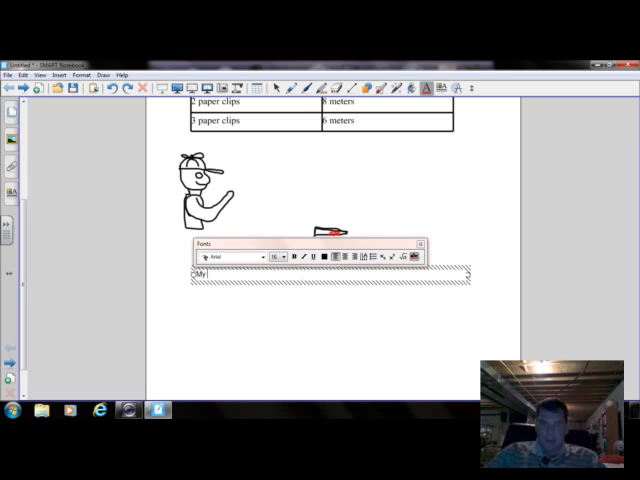
pyautogui.write('hypothesis was')
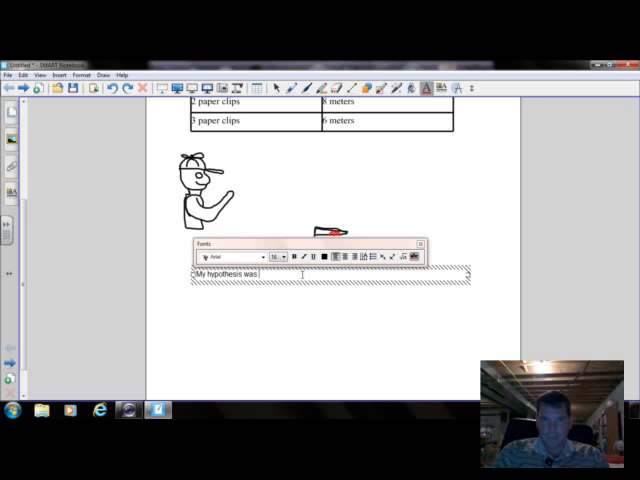
pyautogui.write('th')
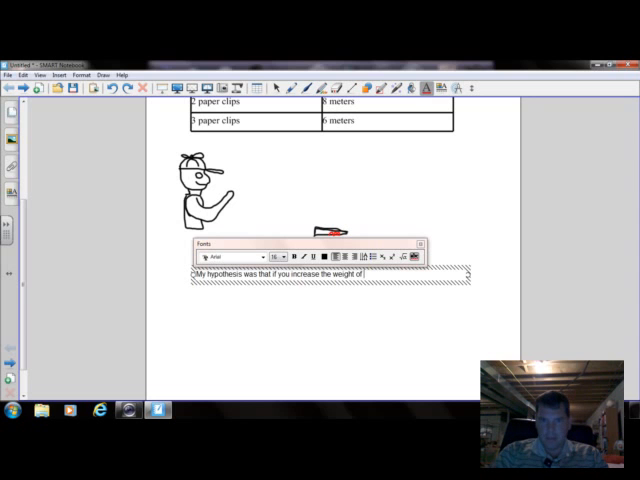
pyautogui.write('a paper')
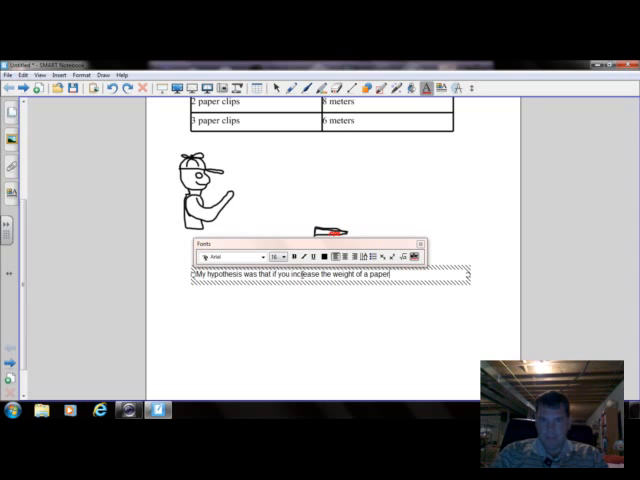
pyautogui.write('airpl')
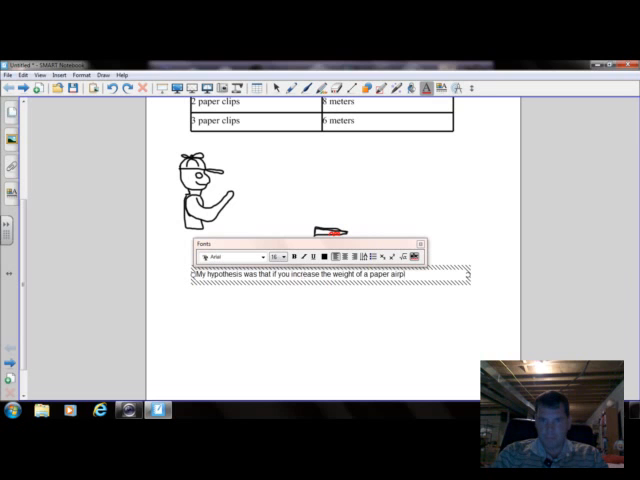
pyautogui.write('ane then the')
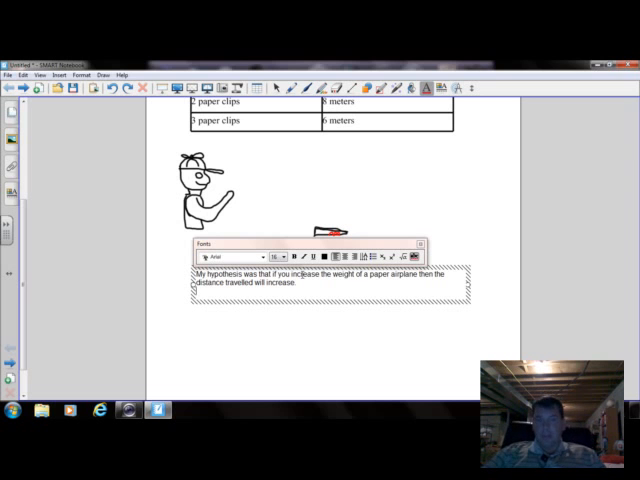
pyautogui.write('Ad')
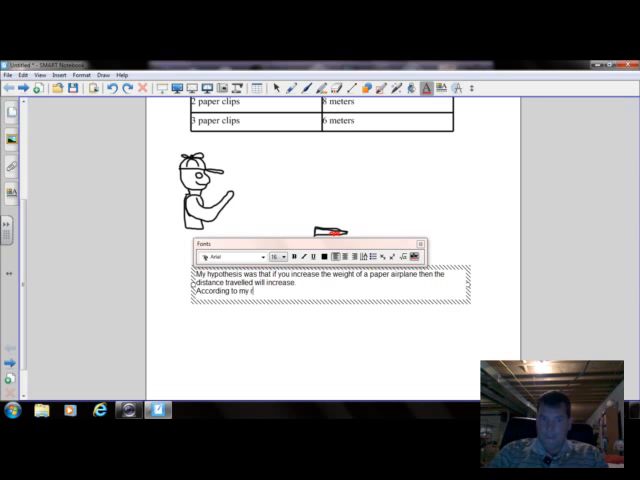
pyautogui.write('results,')
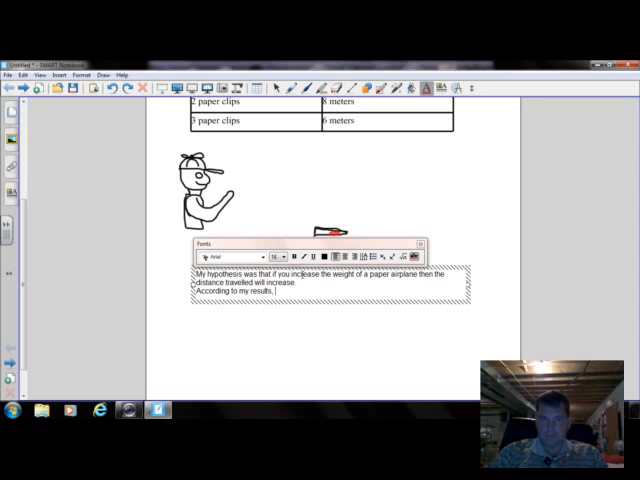
pyautogui.write('my')
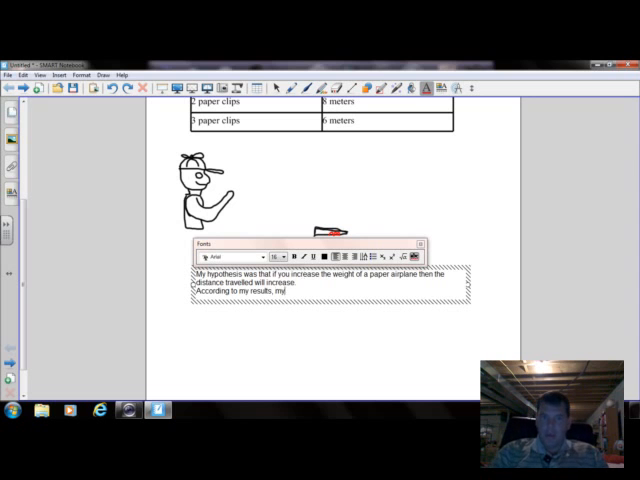
pyautogui.write('hypothesis')
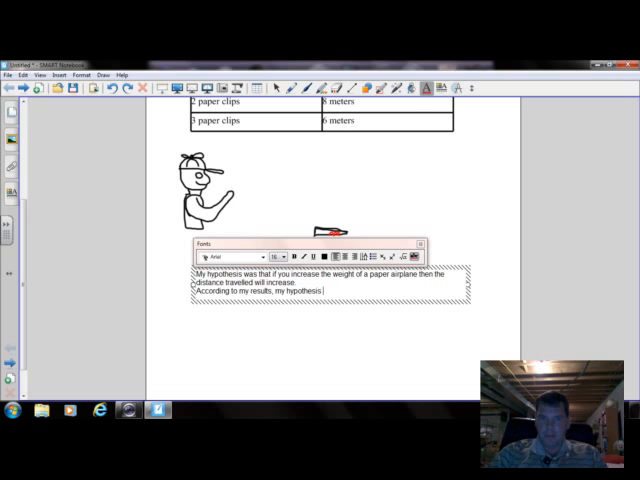
pyautogui.write('was')
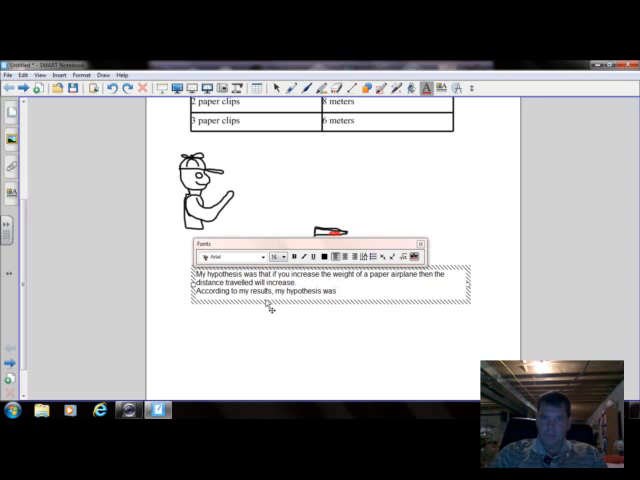
pyautogui.write('somewhat support')
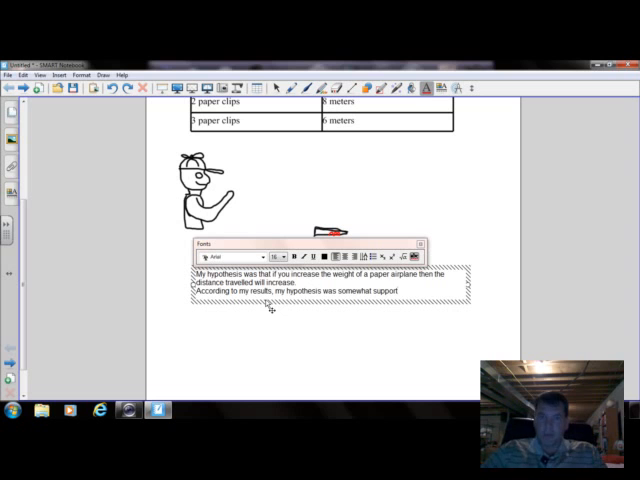
pyautogui.write('ed.')
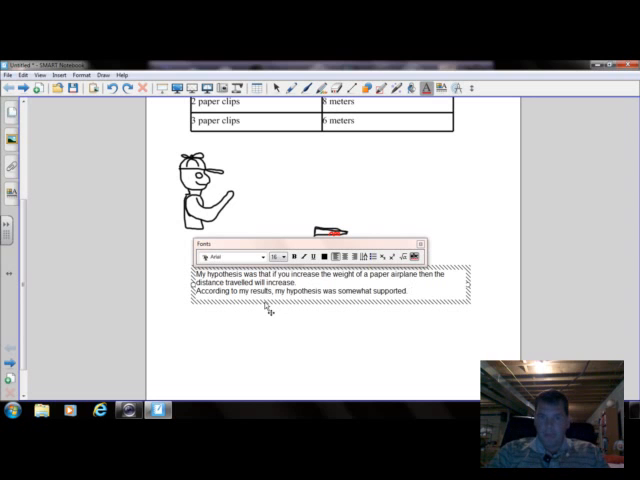
# Begin describing the control group, the airplane with no paper clips, and how far it traveled.
pyautogui.write('My control')
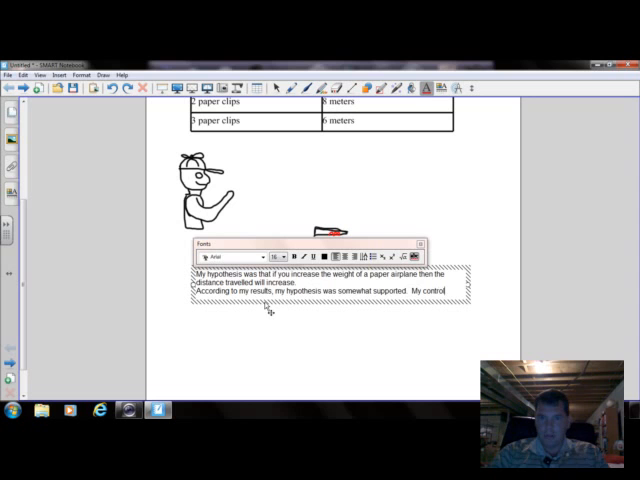
pyautogui.write('group')
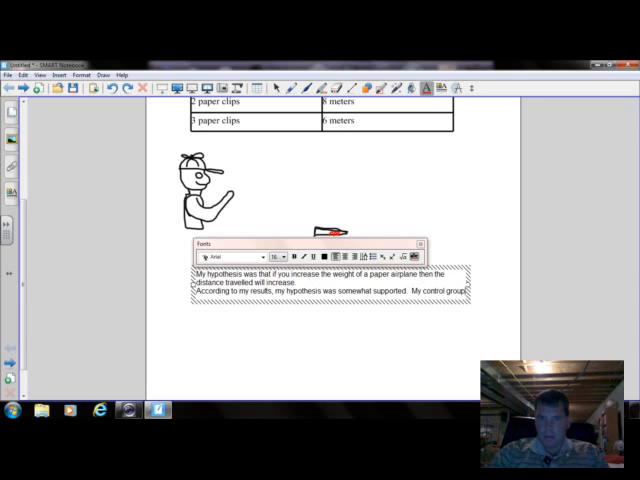
pyautogui.write('group,')
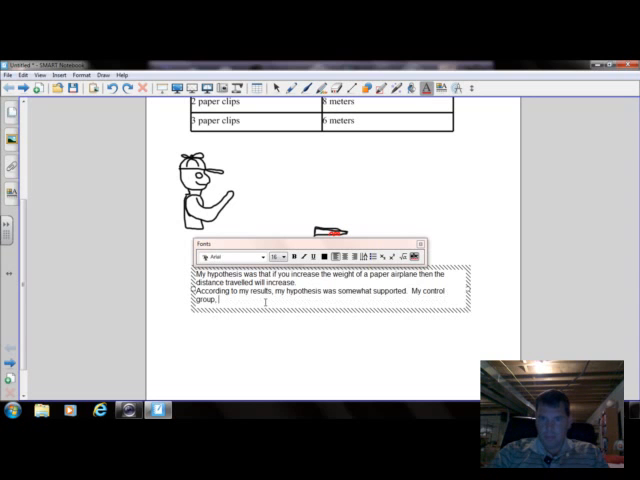
pyautogui.write('the air')
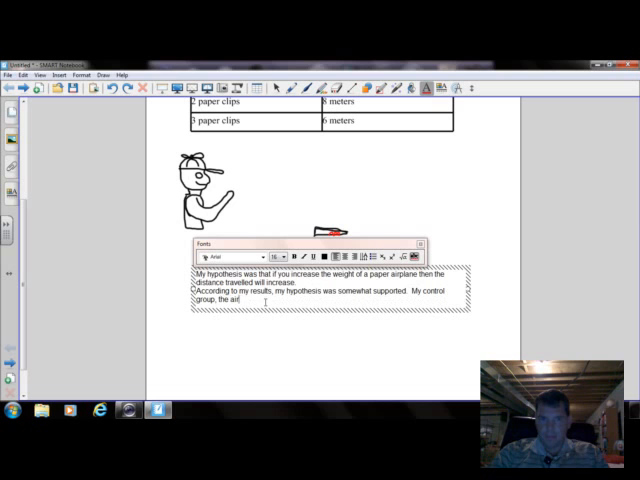
pyautogui.write('plane')
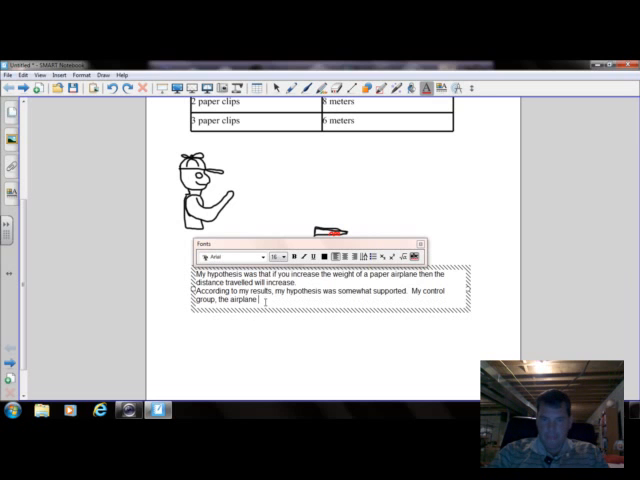
pyautogui.write('with no pap')
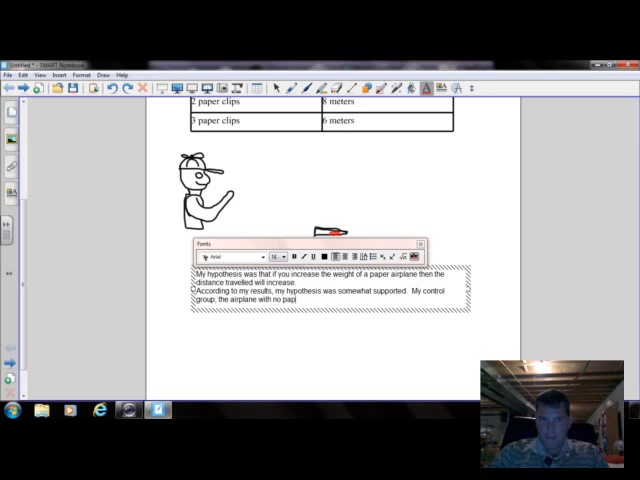
pyautogui.write('erclip')
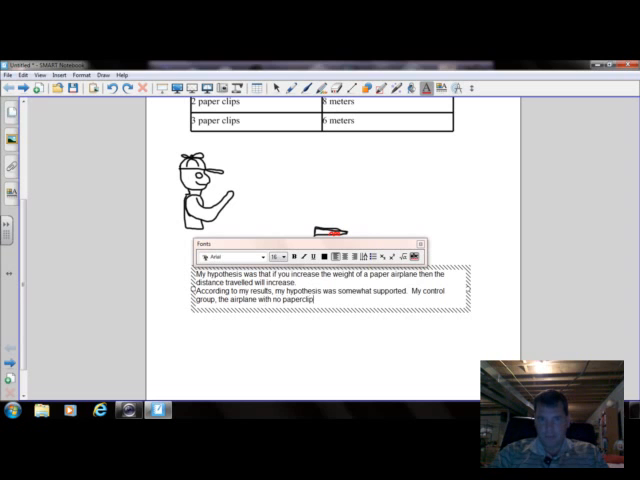
pyautogui.write('s')
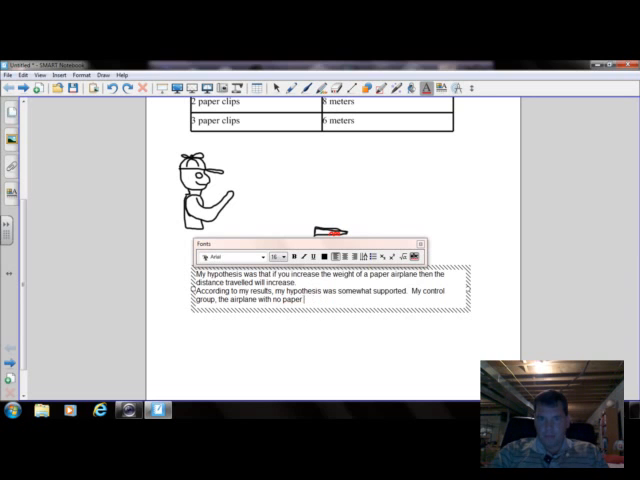
pyautogui.write('clips f')
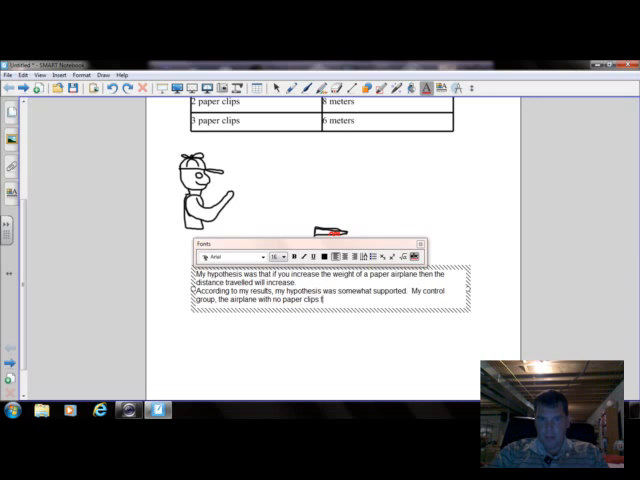
pyautogui.write('traveled')
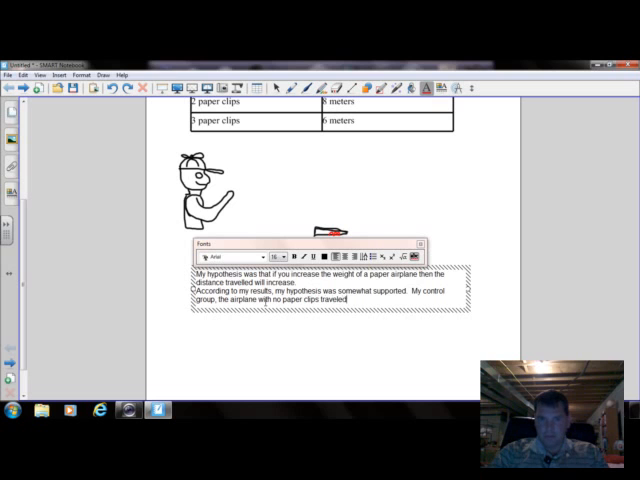
pyautogui.write('on')
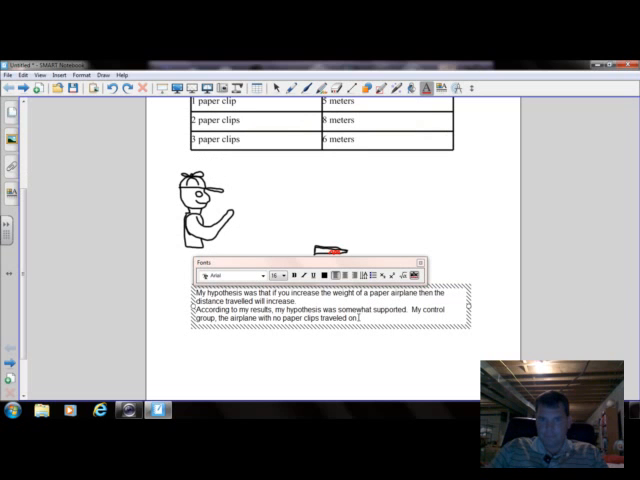
# State the control plane flew 3 meters and the one-clip plane 5 meters, an increase of 2.
pyautogui.write('3')
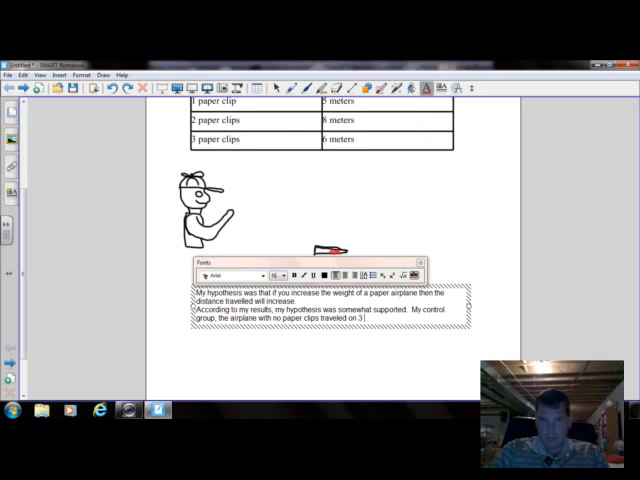
pyautogui.write('meters.')
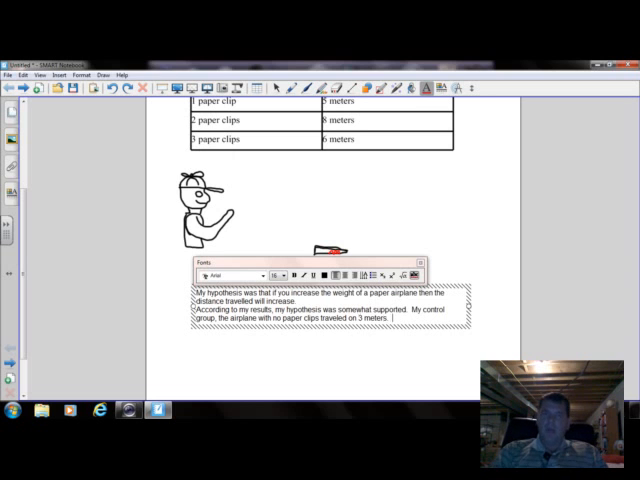
pyautogui.write('One paper')
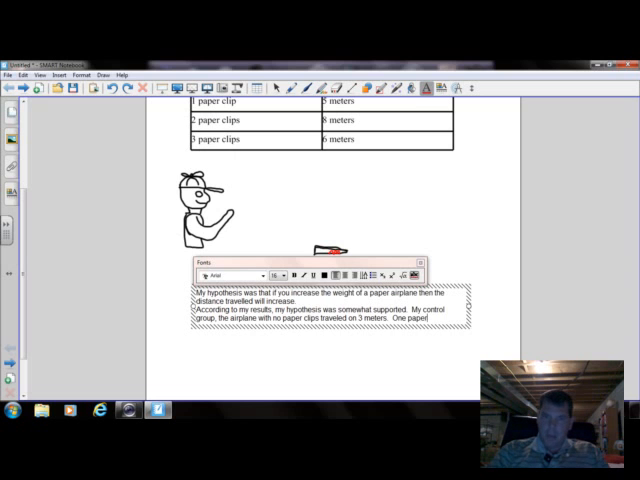
pyautogui.write('clip on the')
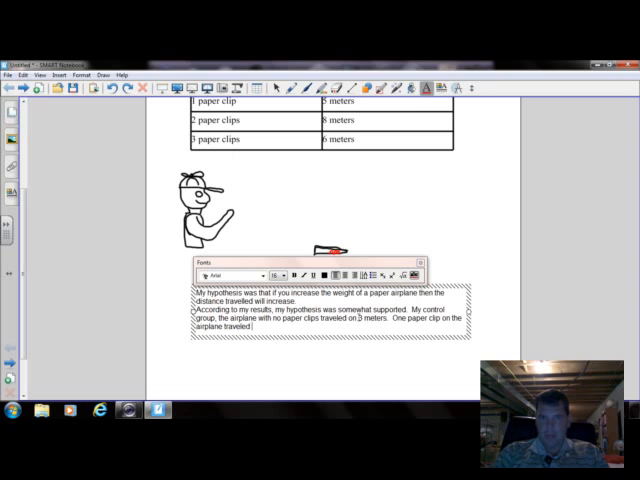
pyautogui.write('5 meters.')
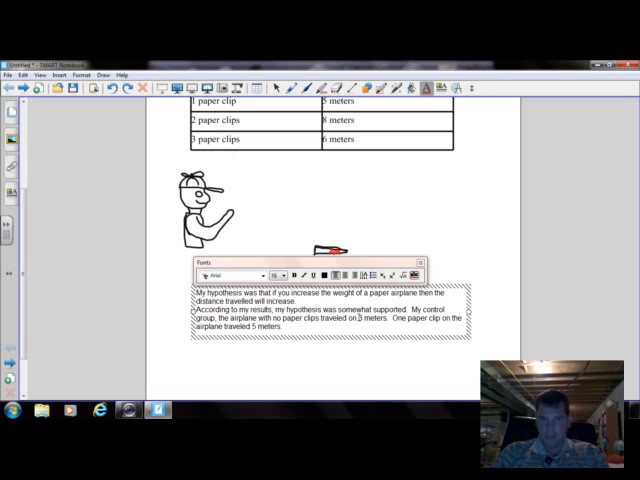
pyautogui.write('An incl')
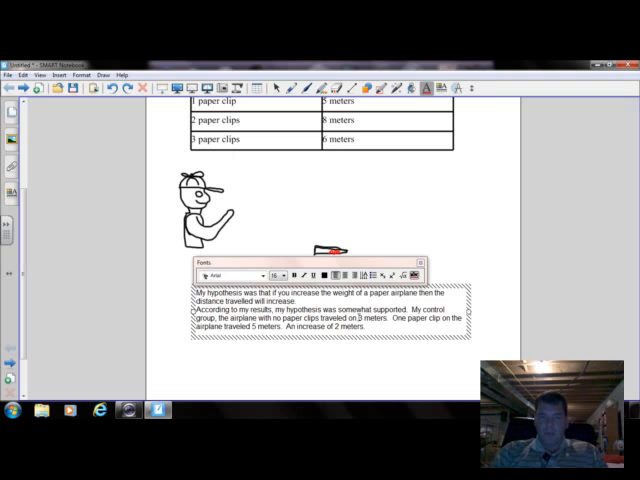
# Report the two-paper-clip plane's distance, ending the sentence at 8 meters.
pyautogui.write('The paper airplane with two')
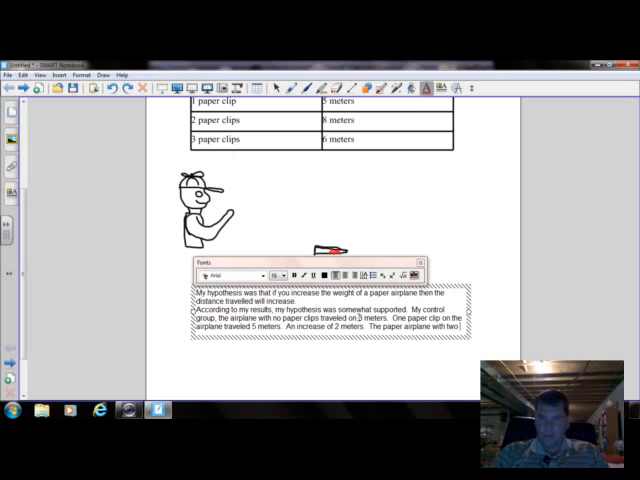
pyautogui.write('paper clips')
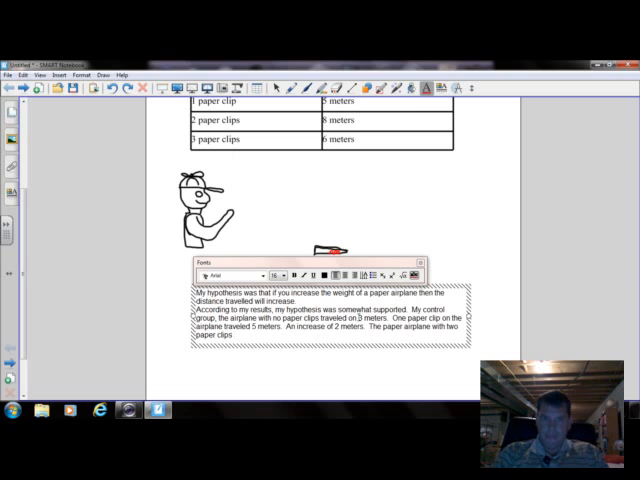
pyautogui.write('went')
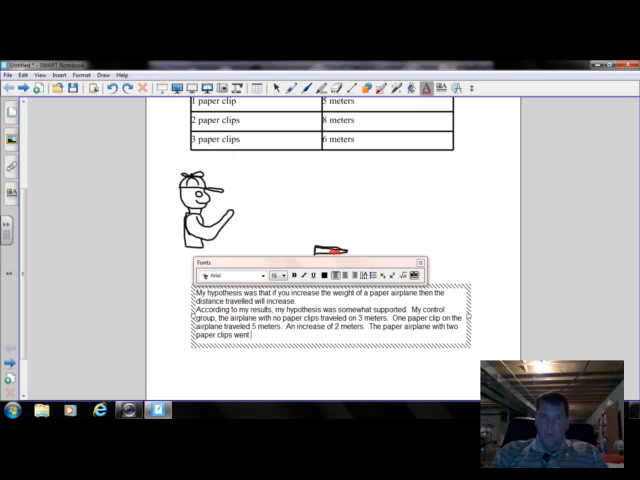
pyautogui.write('3 meters farther for a total of')
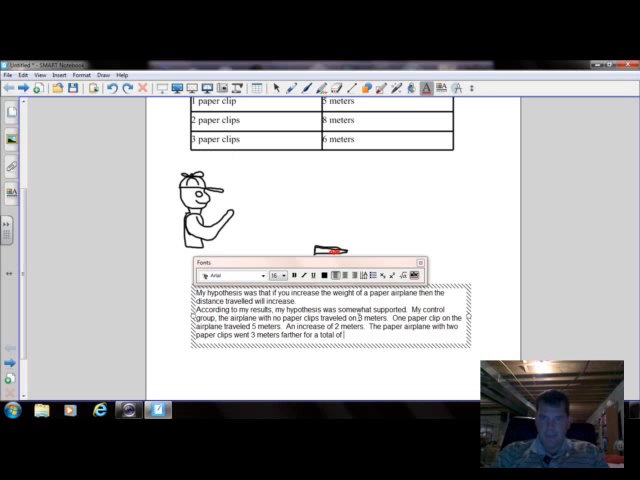
pyautogui.write('8 meters.')
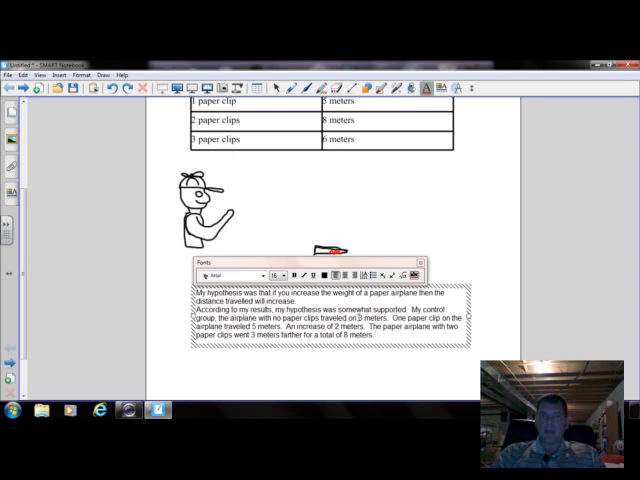
# Report how many meters the airplane with 3 paper clips went.
pyautogui.write('The')
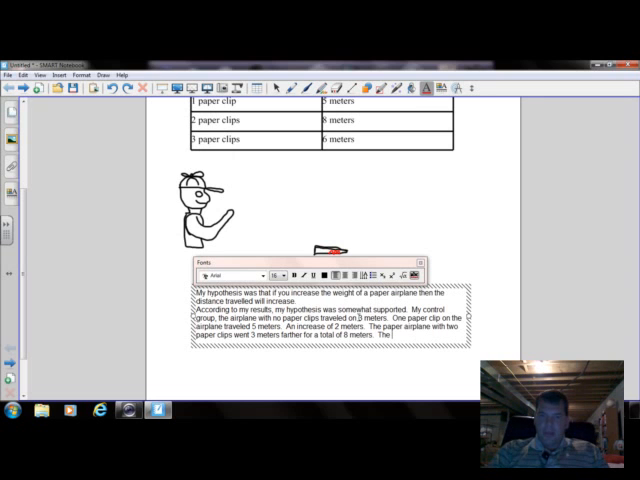
pyautogui.write('paper ai')
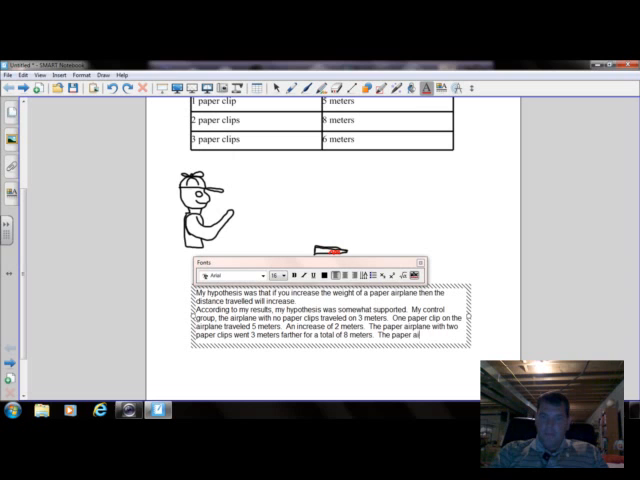
pyautogui.write('plane with')
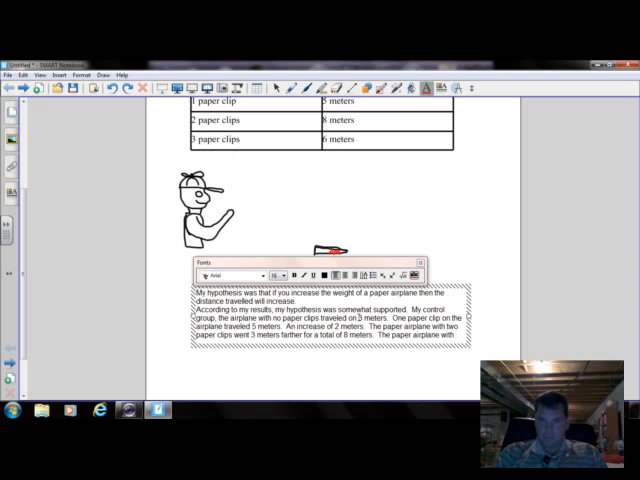
pyautogui.write('3 paper')
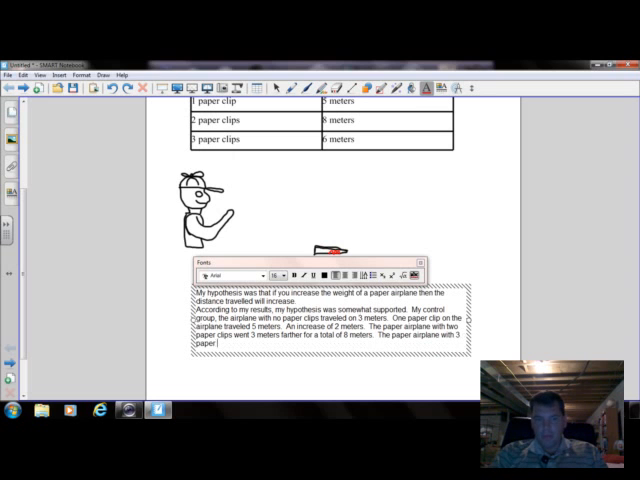
pyautogui.write('cl')
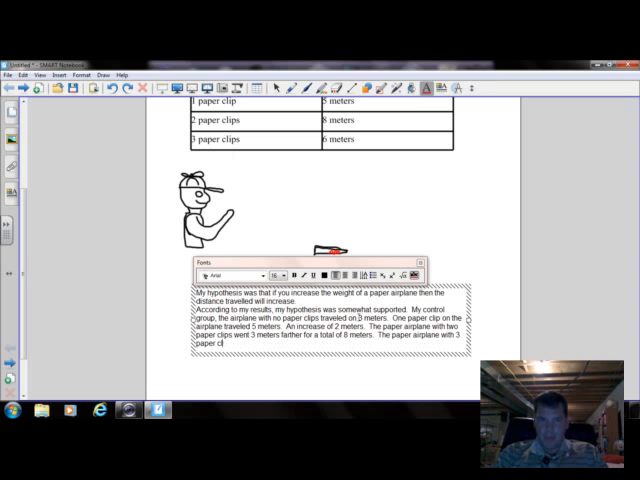
pyautogui.write('clips')
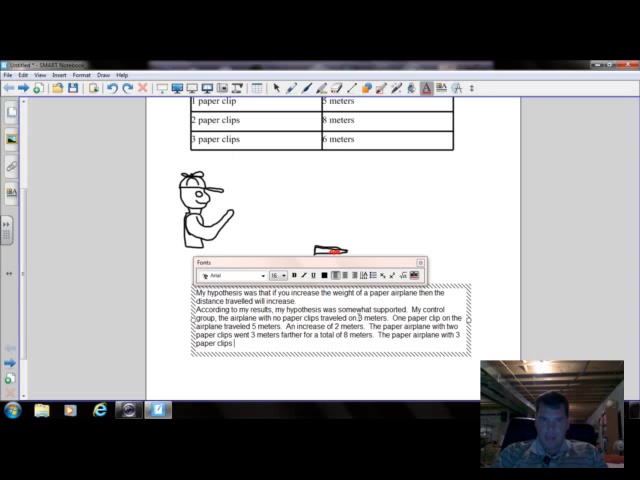
pyautogui.write('wh')
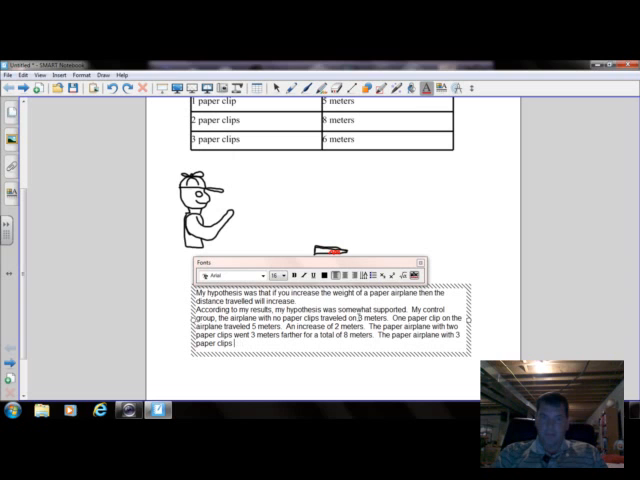
pyautogui.write('went only 6')
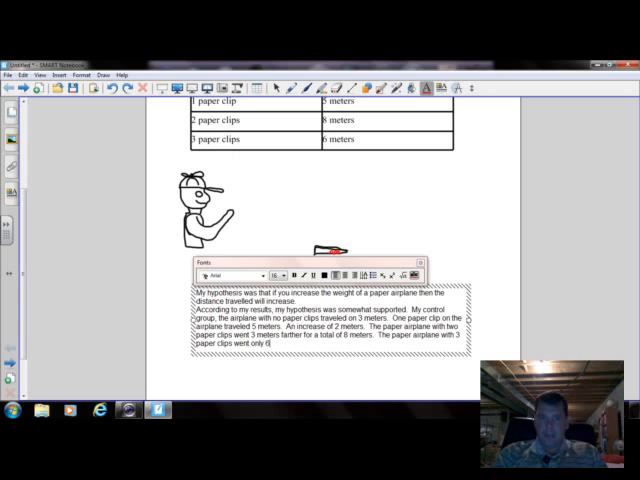
pyautogui.write('meters')
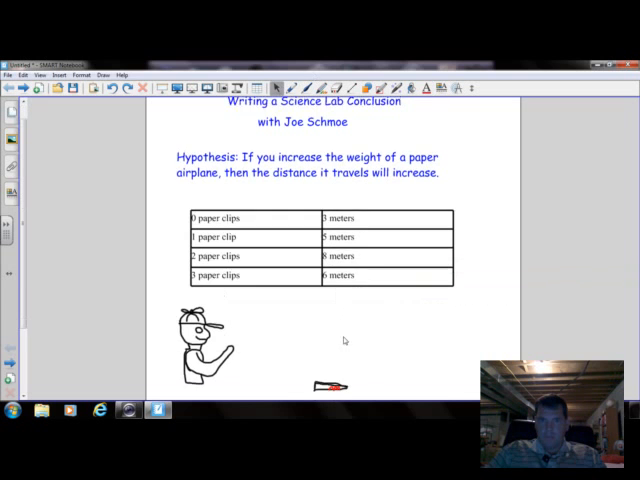
# Write that as weight is added the paper airplane travels farther.
pyautogui.scroll(-3)
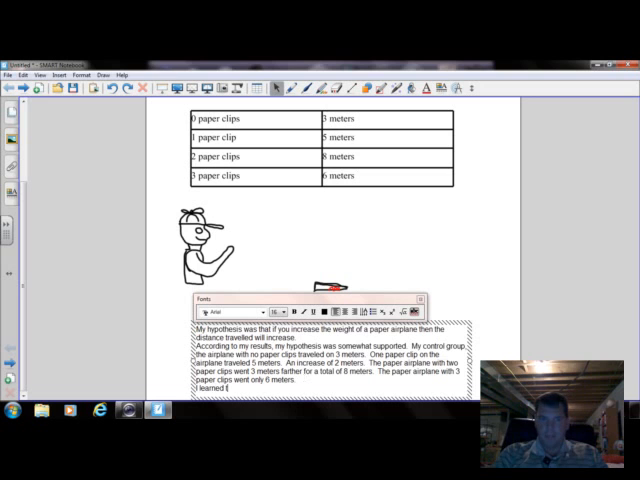
pyautogui.write('that as you increase the wi')
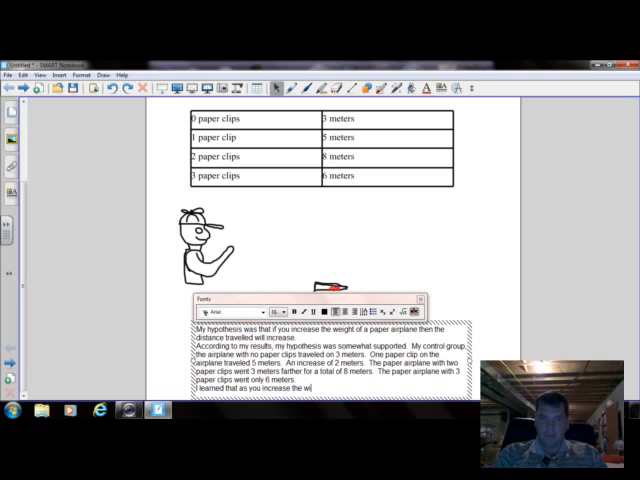
pyautogui.write('eight off')
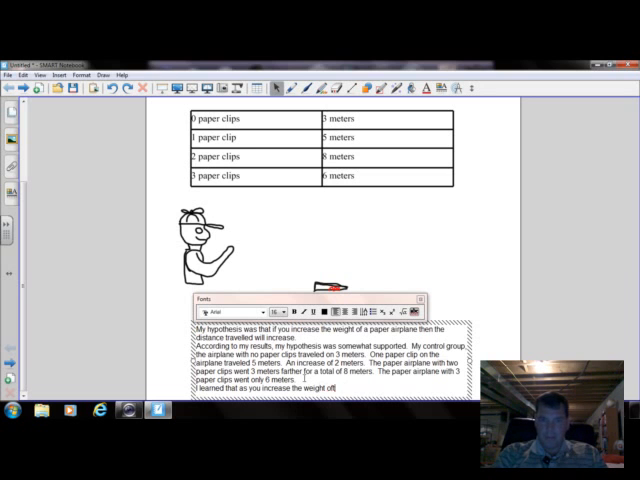
pyautogui.write('the ap')
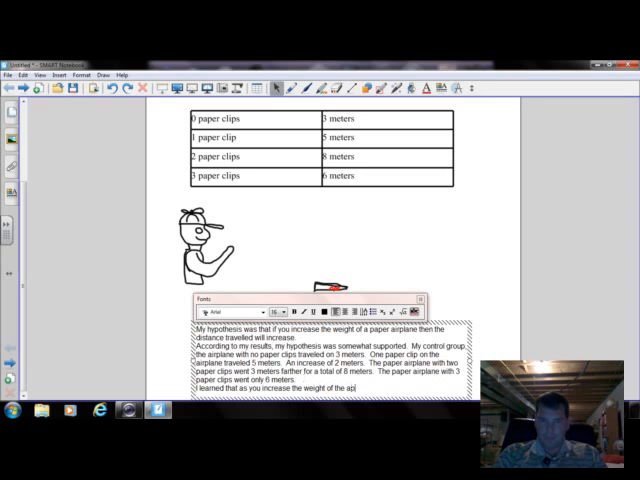
pyautogui.write('paper airplane,')
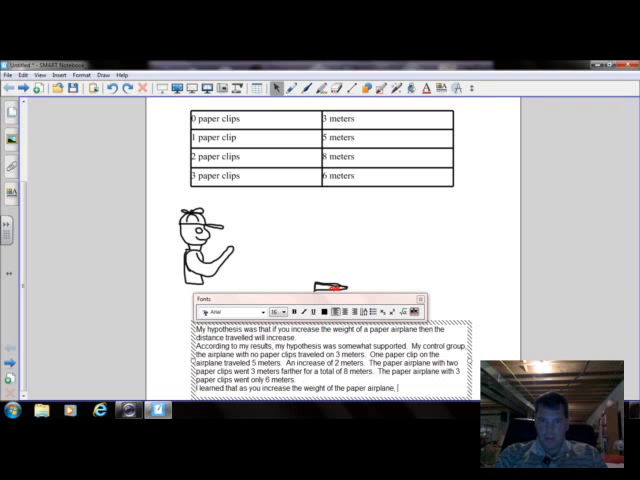
pyautogui.write('it does')
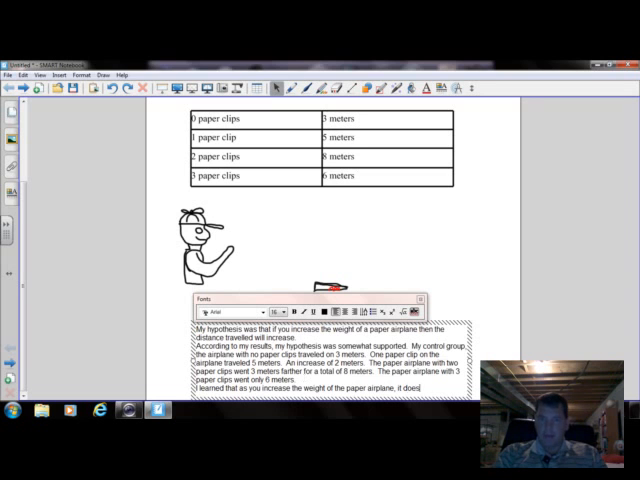
pyautogui.write('travel g')
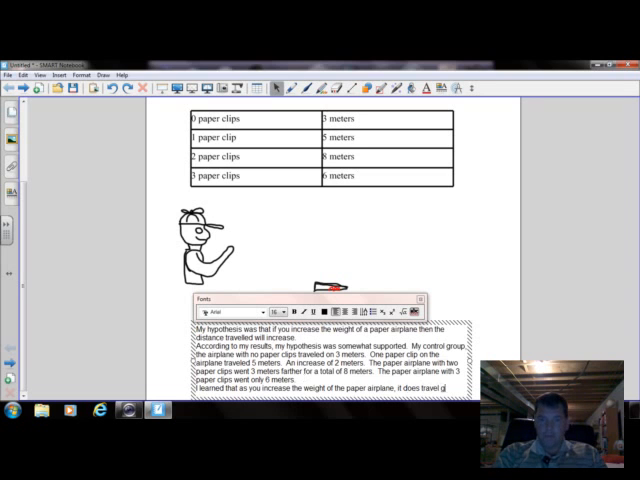
pyautogui.write('farther up to a certain weight.')
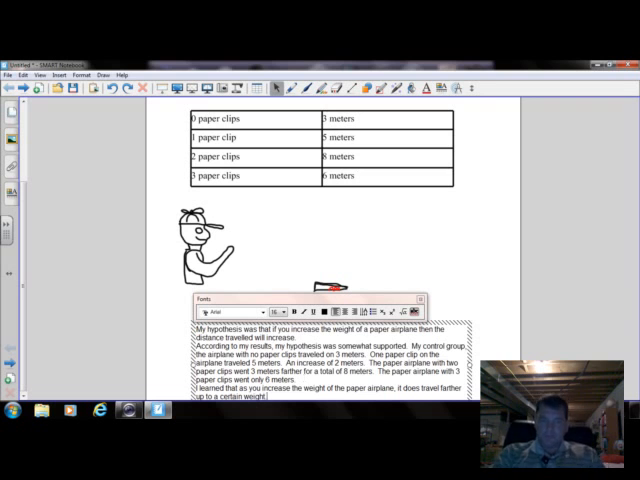
# Add that once the airplane gets too heavy it does not travel as far.
pyautogui.write('One the paper airplane')
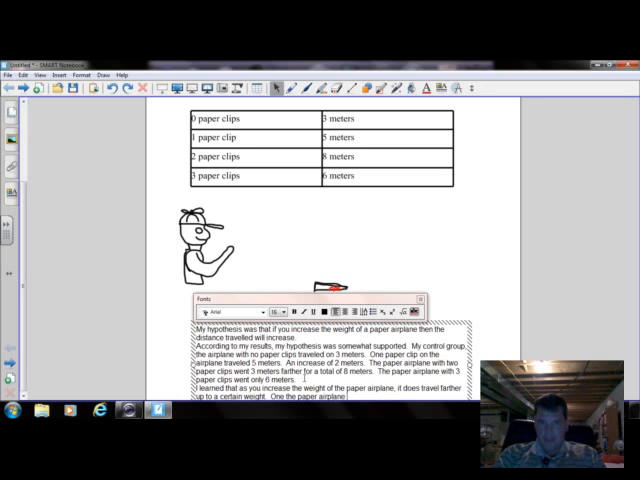
pyautogui.write('get to')
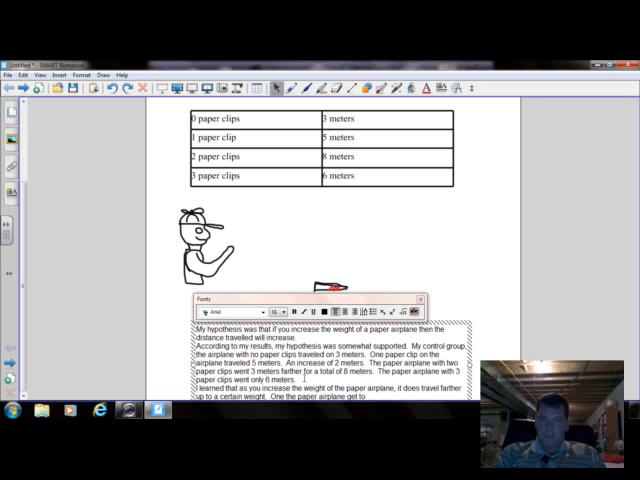
pyautogui.write('heavy')
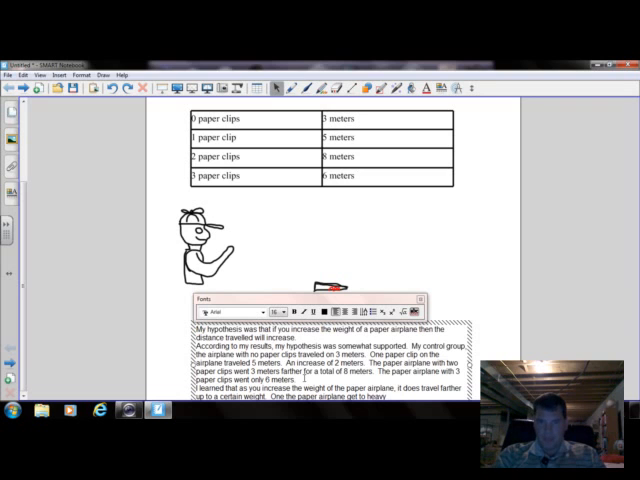
pyautogui.write('too')
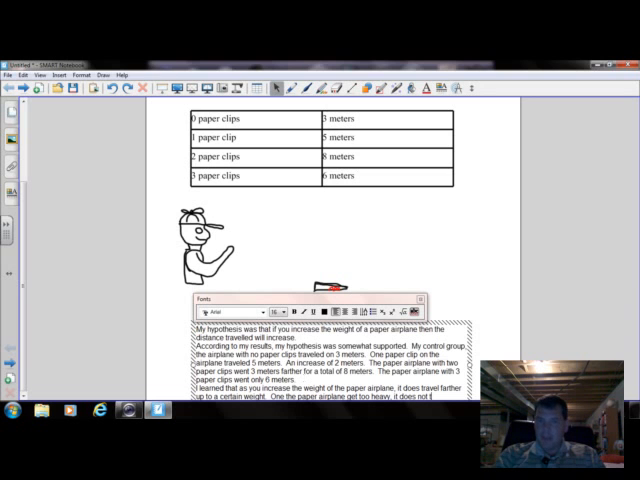
pyautogui.write('travel as')
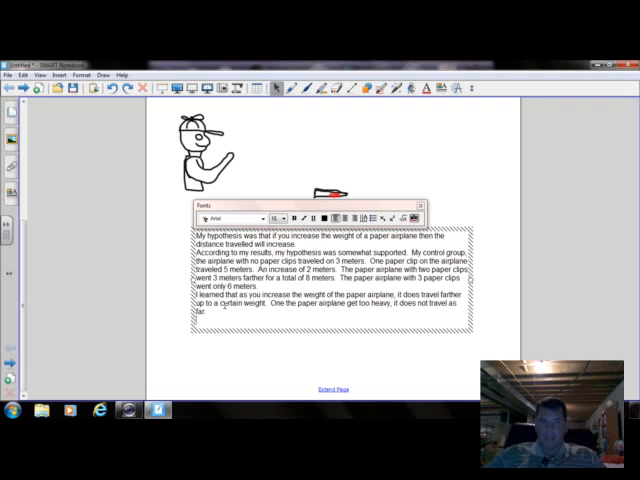
# Write that next time the experiment could change where the paper clips are placed.
pyautogui.write('The next')
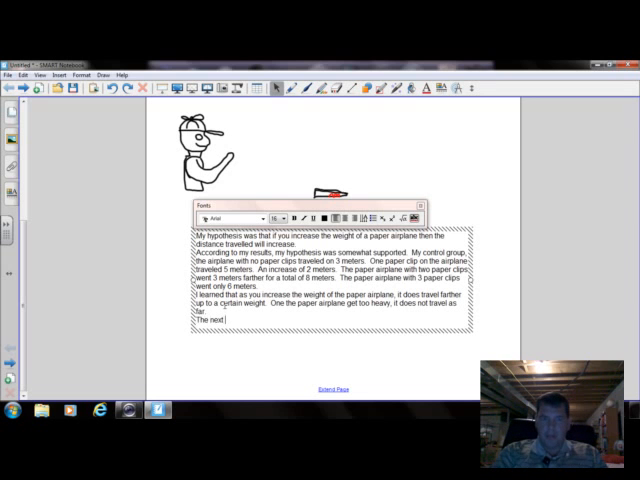
pyautogui.write('I do')
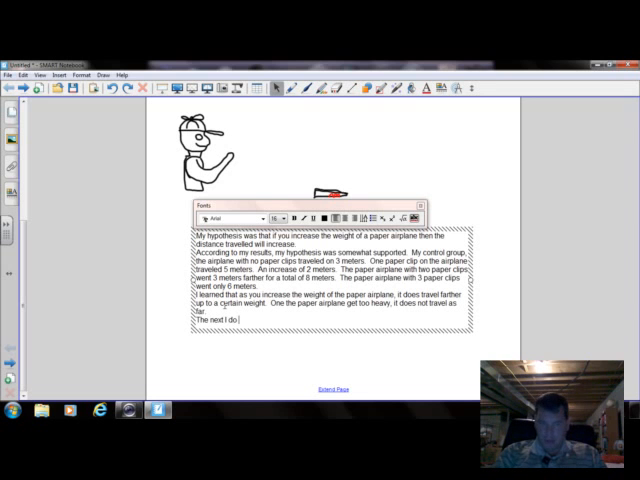
pyautogui.write('this experiment I m')
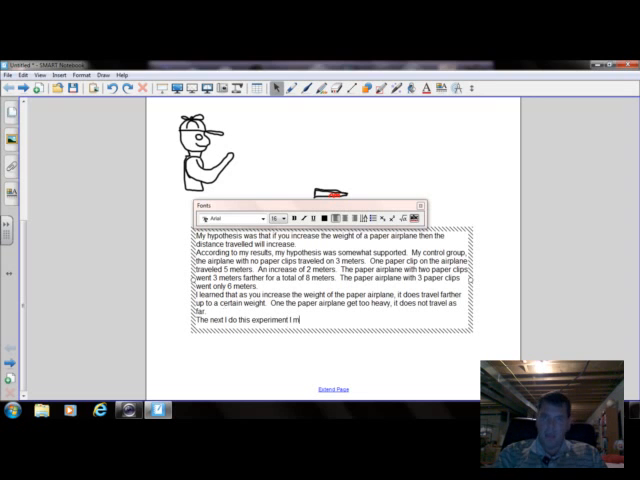
pyautogui.write('ight')
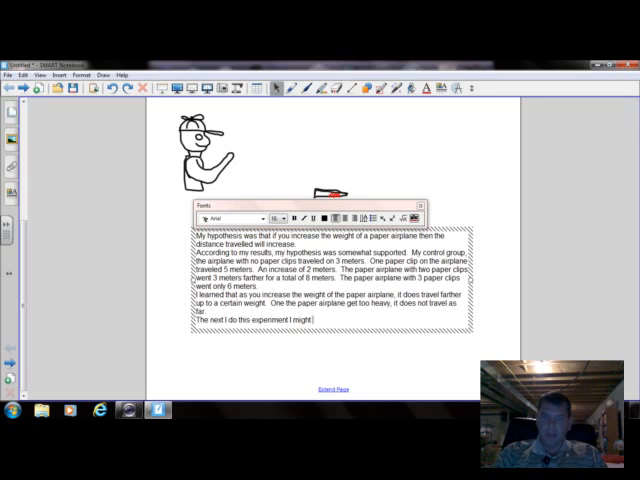
pyautogui.write('want to')
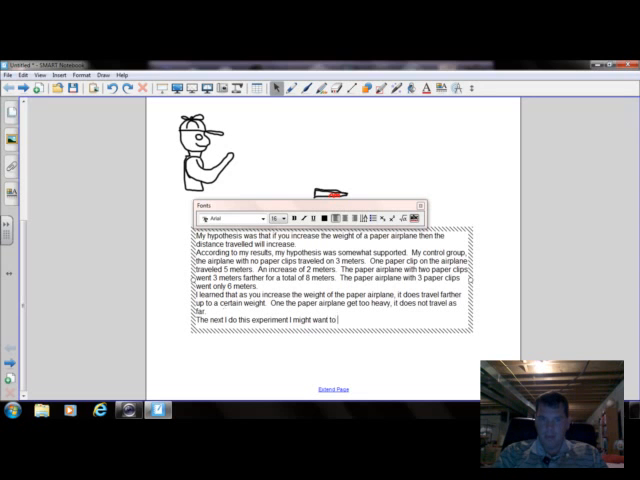
pyautogui.write('change')
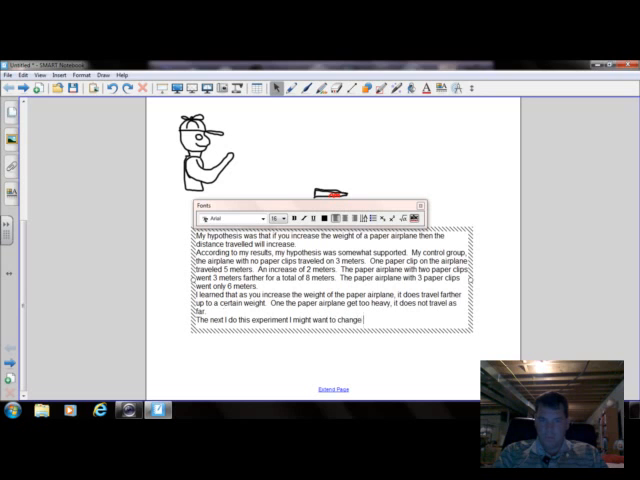
pyautogui.write('wh')
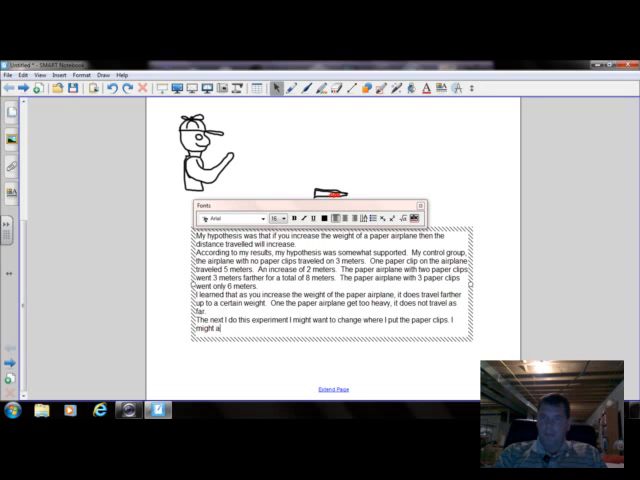
# Add developing a constant-force launch method and running multiple trials to get an average.
pyautogui.write('also develop a e')
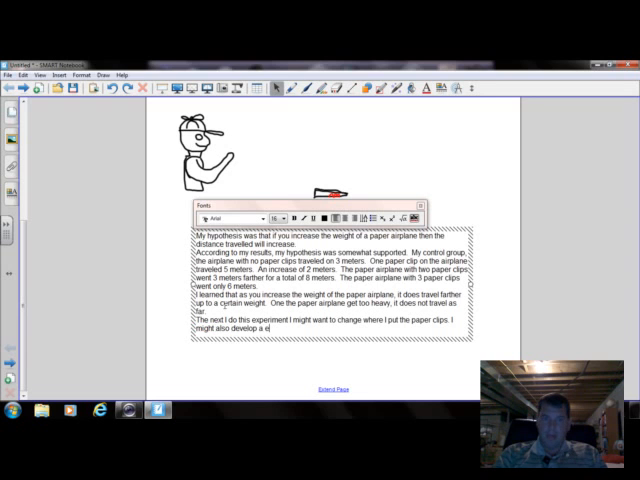
pyautogui.write('method for launching the paper')
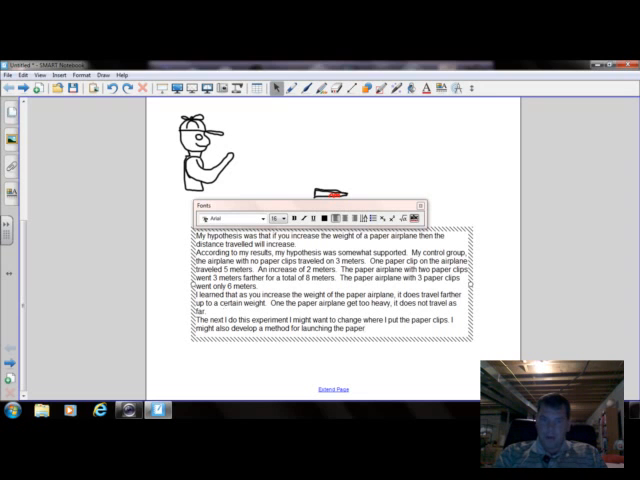
pyautogui.write('airplanes at a constant')
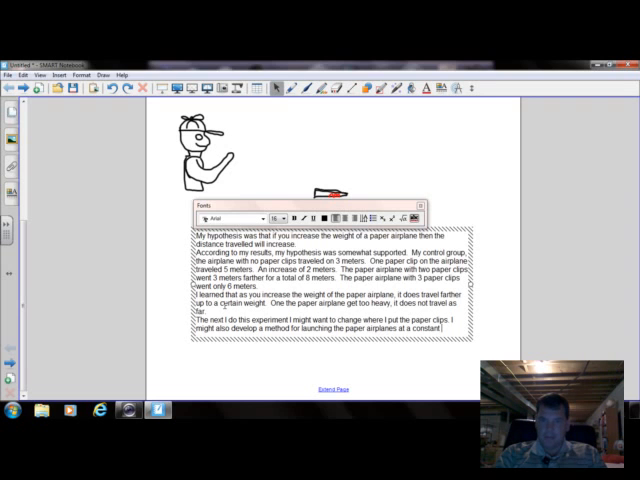
pyautogui.write('force. I')
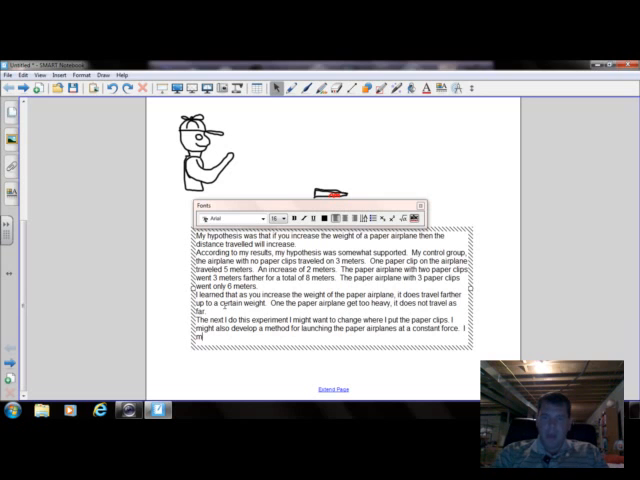
pyautogui.write('also wou')
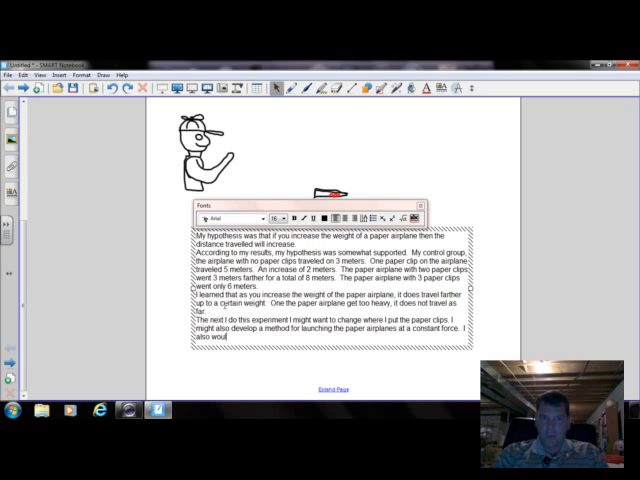
pyautogui.write('ld want to have multiple tria')
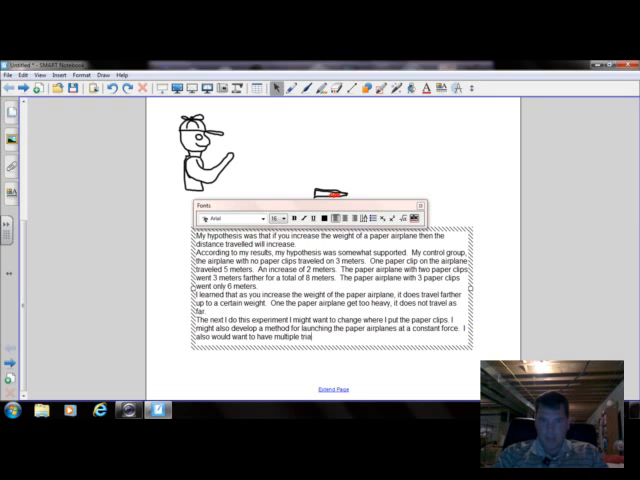
pyautogui.write('ls')
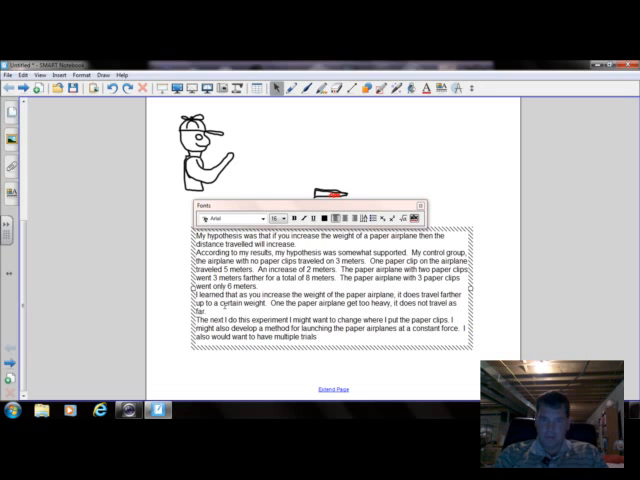
pyautogui.write('to get an av')
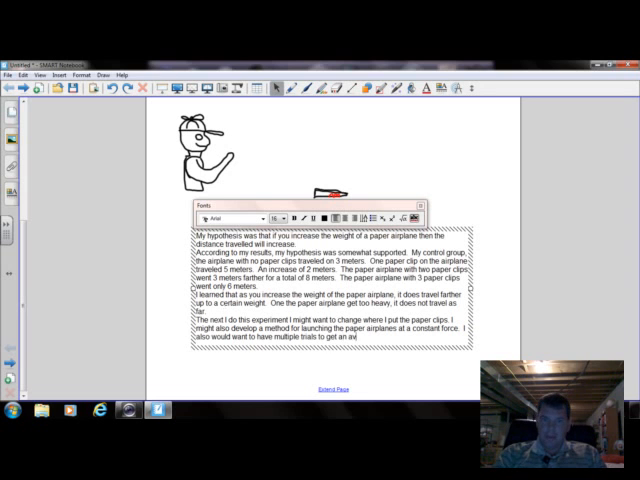